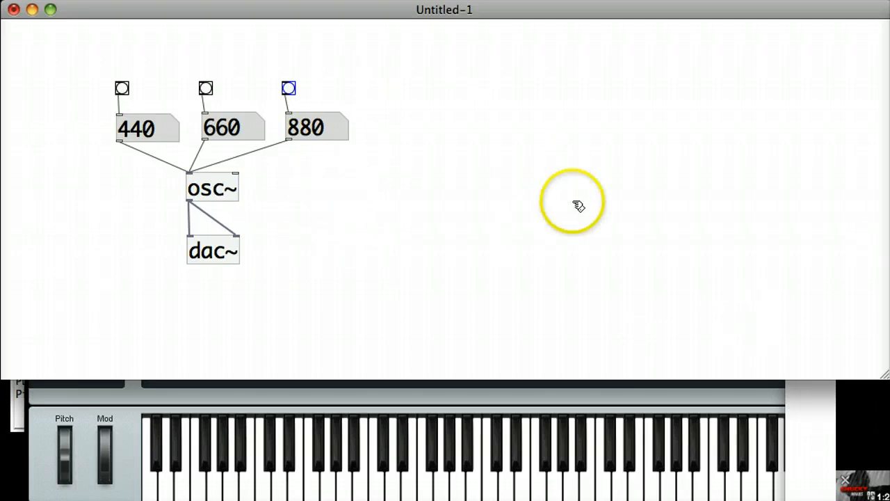
pyautogui.moveTo(668, 385)
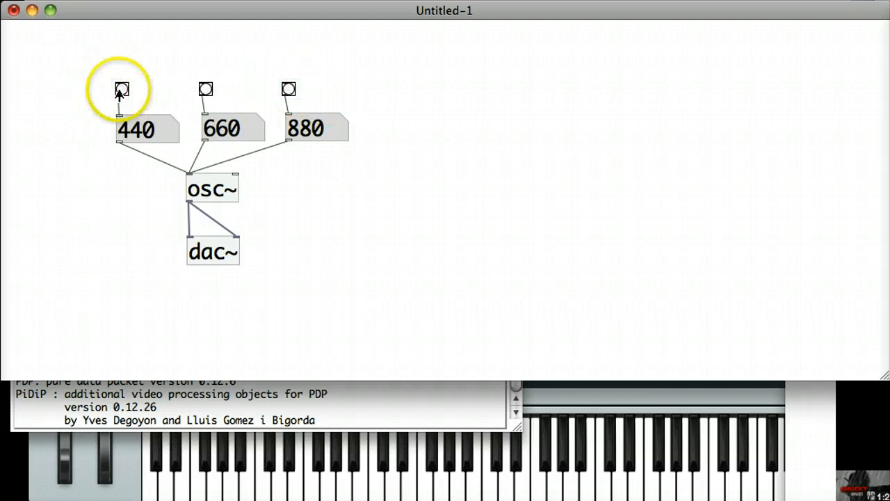
pyautogui.moveTo(288, 94)
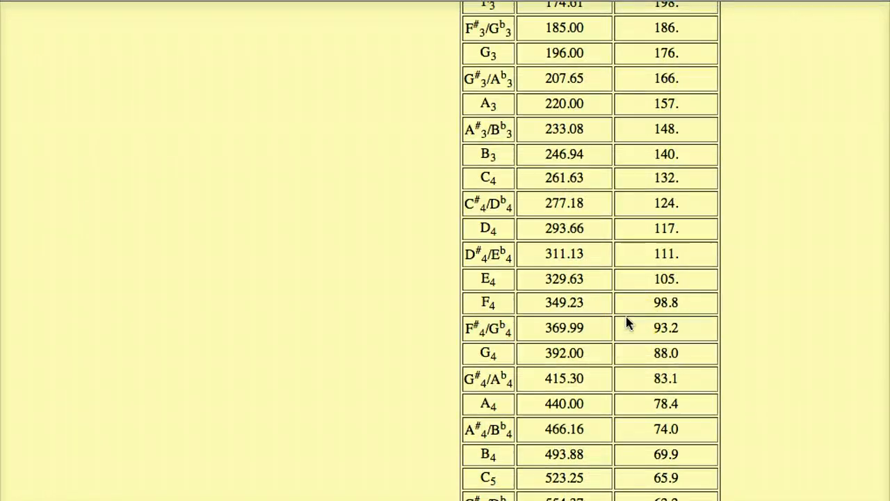
# Step: Scroll the note frequency table down to the F3–C5 rows
pyautogui.scroll(-3)
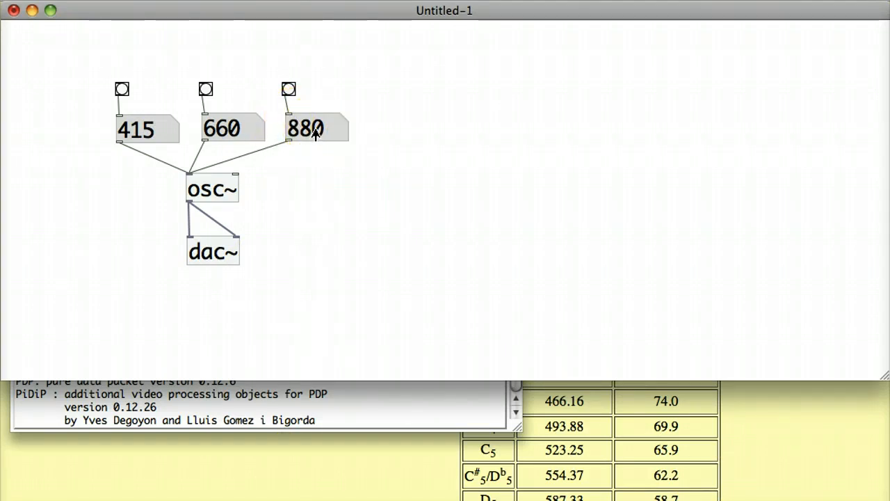
# Step: Select the 880 value in the third message box so it can be replaced
pyautogui.moveTo(306, 129); pyautogui.dragTo(315, 170)
pyautogui.write('830')
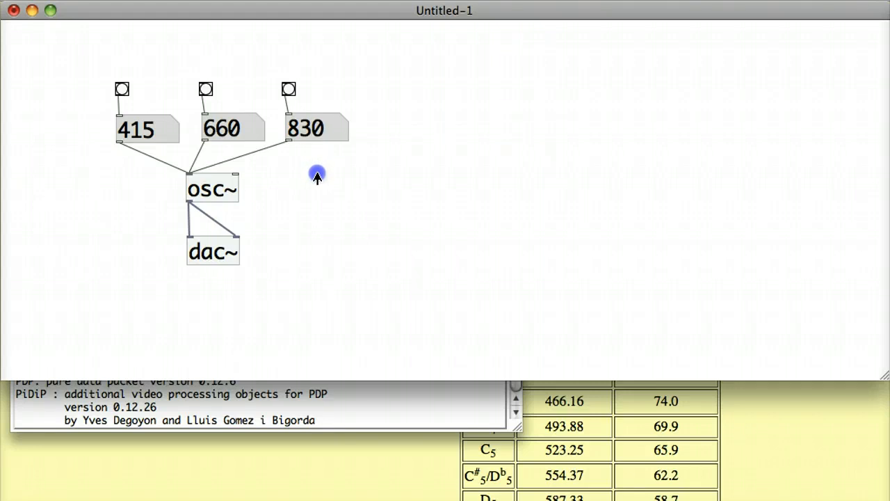
pyautogui.moveTo(121, 89)
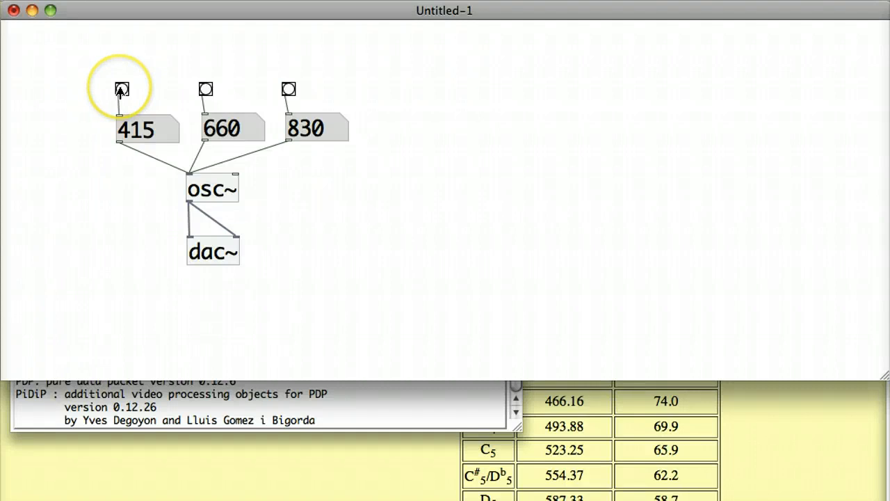
pyautogui.moveTo(243, 90)
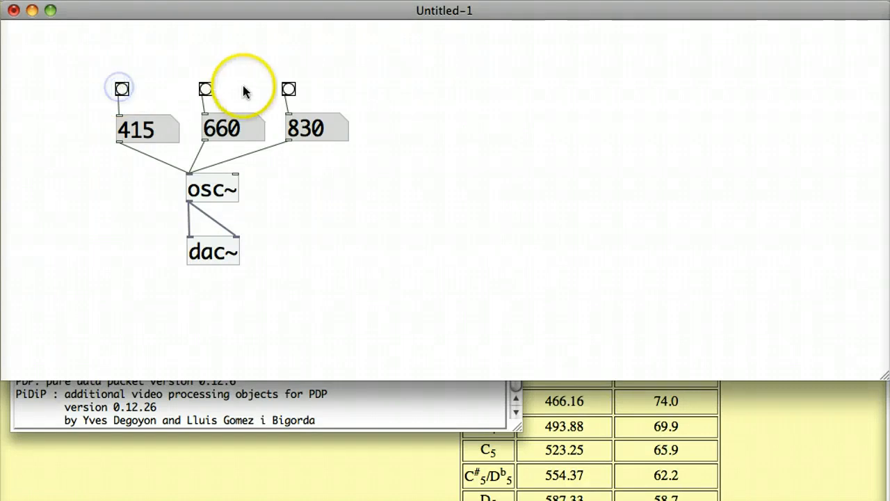
pyautogui.moveTo(334, 156)
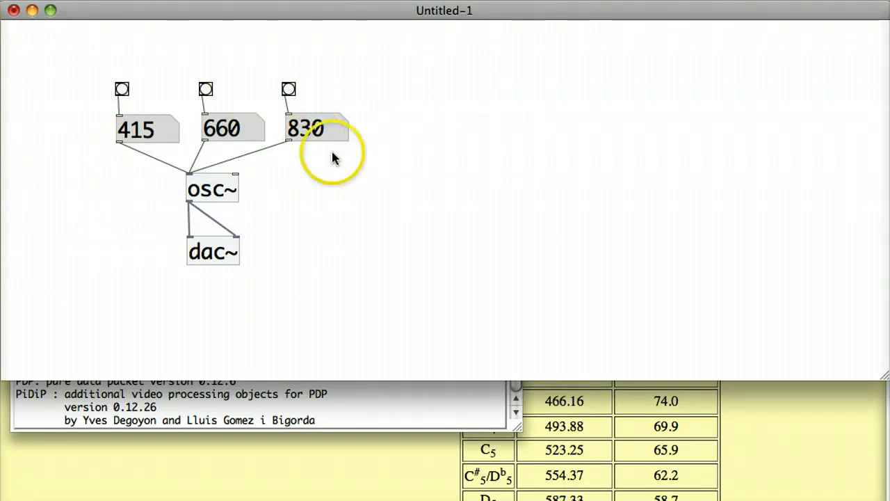
pyautogui.moveTo(431, 212)
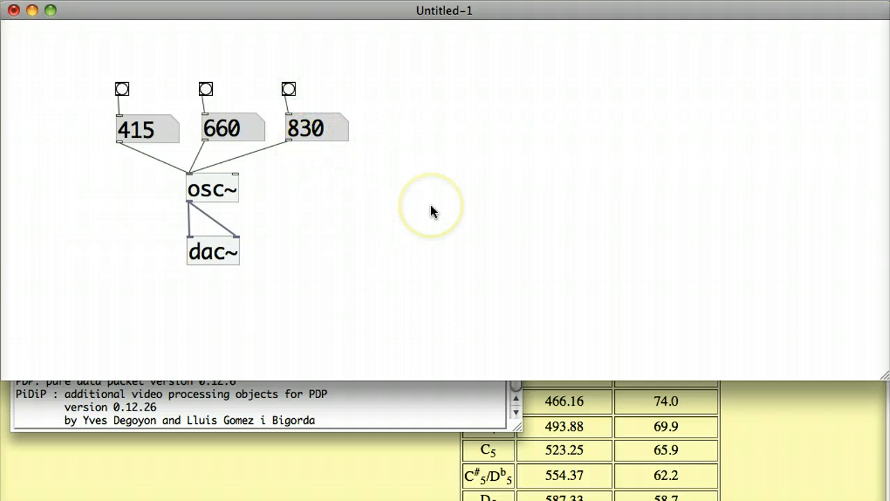
pyautogui.moveTo(431, 211)
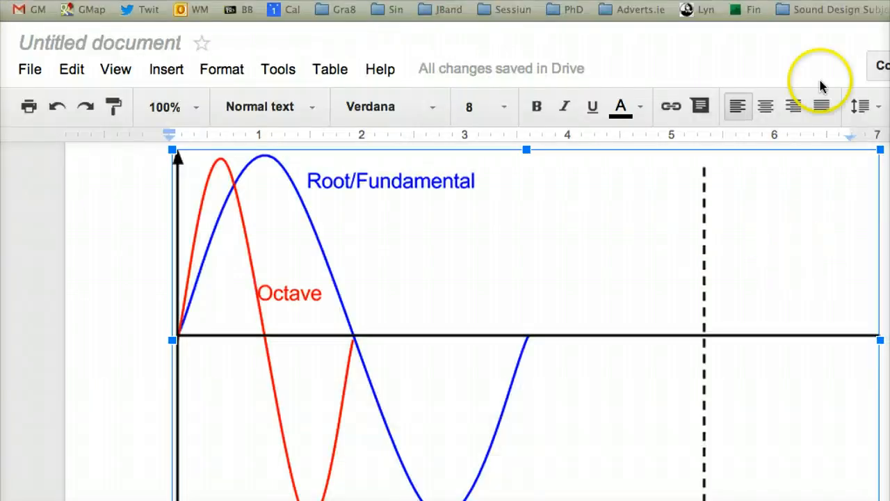
pyautogui.moveTo(195, 328)
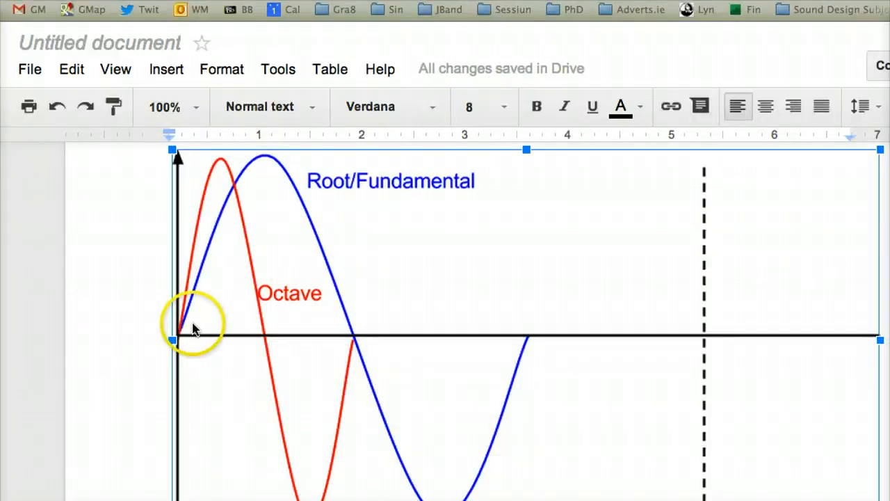
pyautogui.moveTo(535, 358)
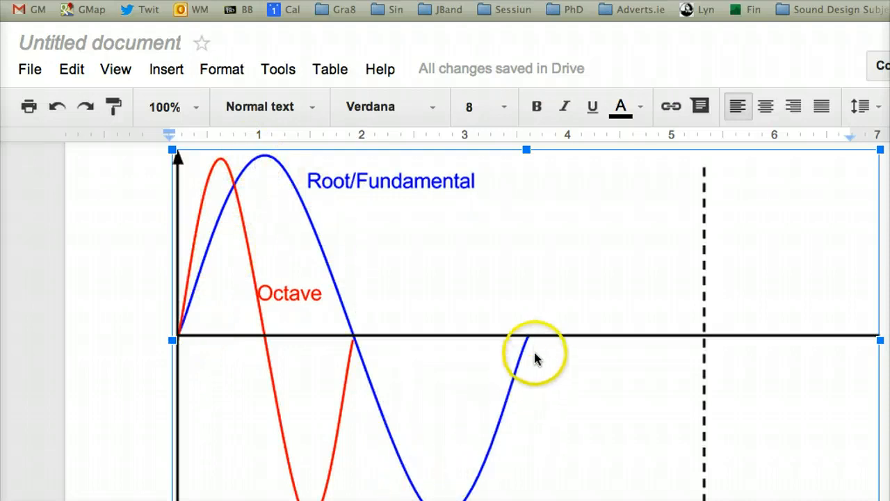
pyautogui.moveTo(535, 350)
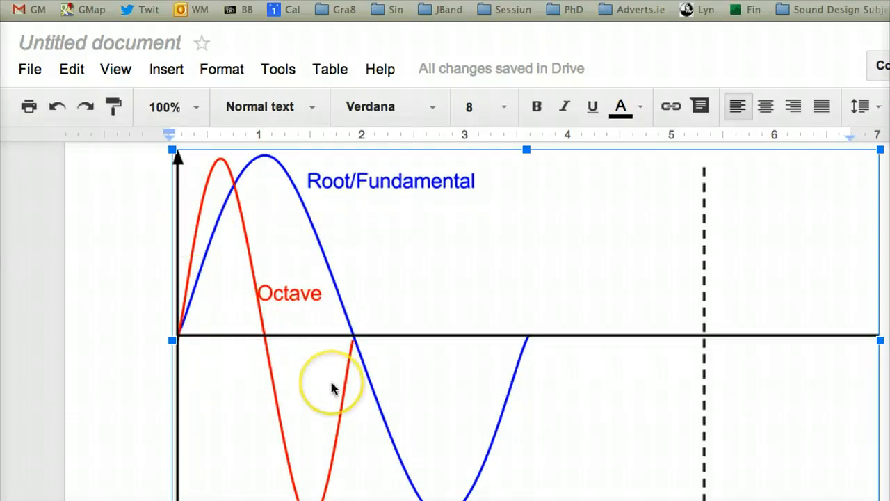
pyautogui.moveTo(712, 48)
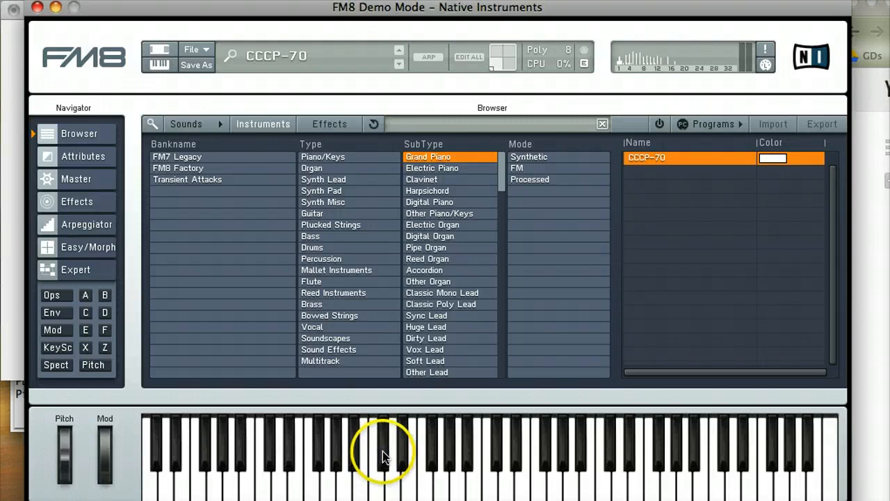
pyautogui.moveTo(495, 478)
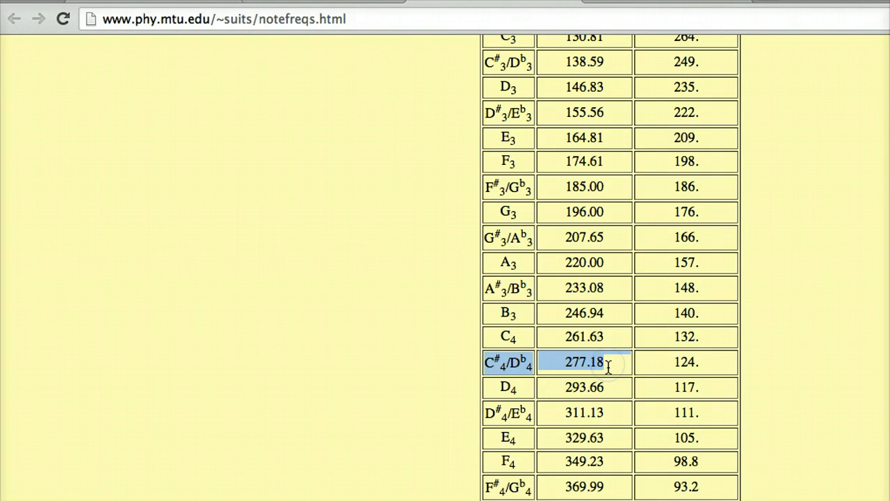
# Step: Scroll the frequency table down toward the C#4/Db4 row showing 277.18
pyautogui.scroll(-3)
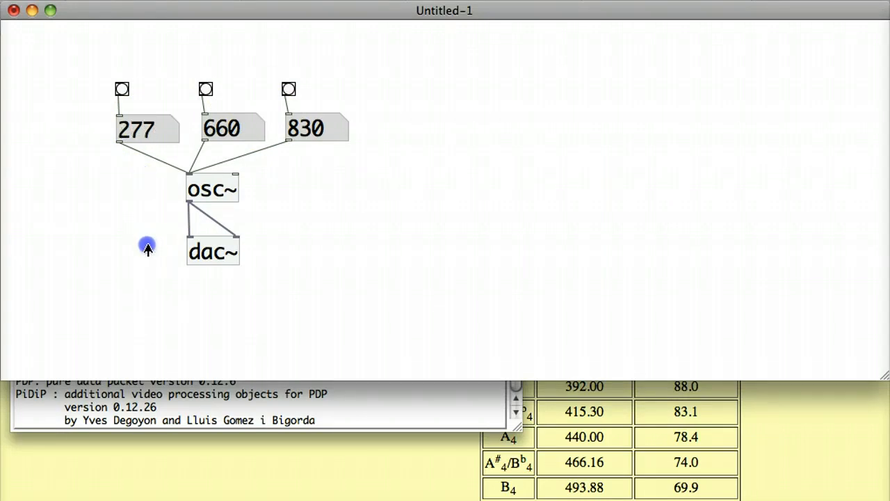
pyautogui.moveTo(184, 200)
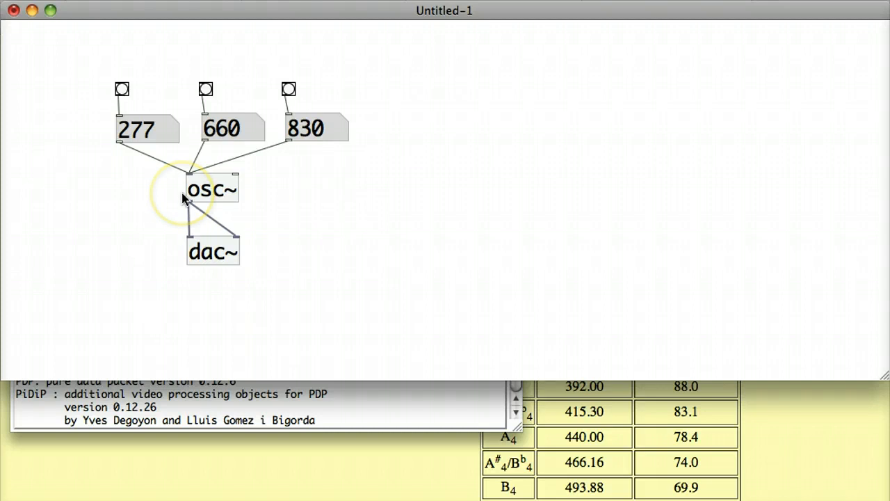
pyautogui.moveTo(121, 91)
pyautogui.write('554')
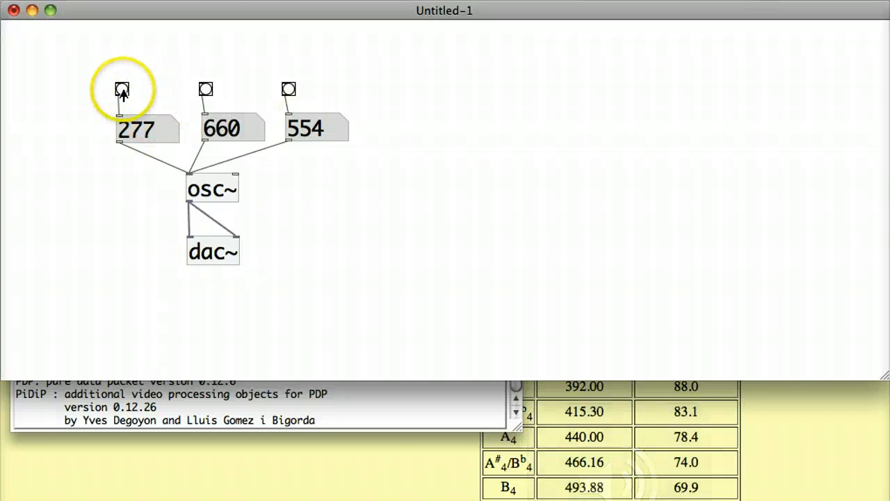
pyautogui.moveTo(316, 129)
pyautogui.write('678')
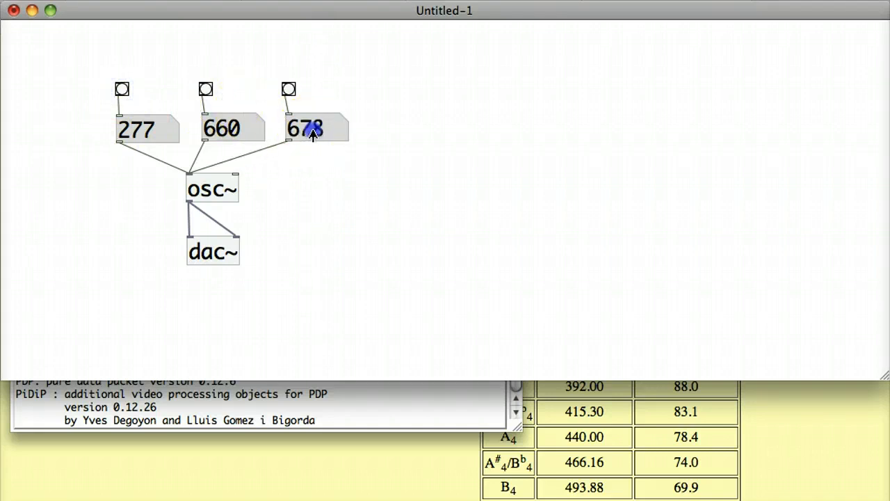
# Step: Select the third message box's value so it can be replaced
pyautogui.moveTo(310, 132); pyautogui.dragTo(313, 191)
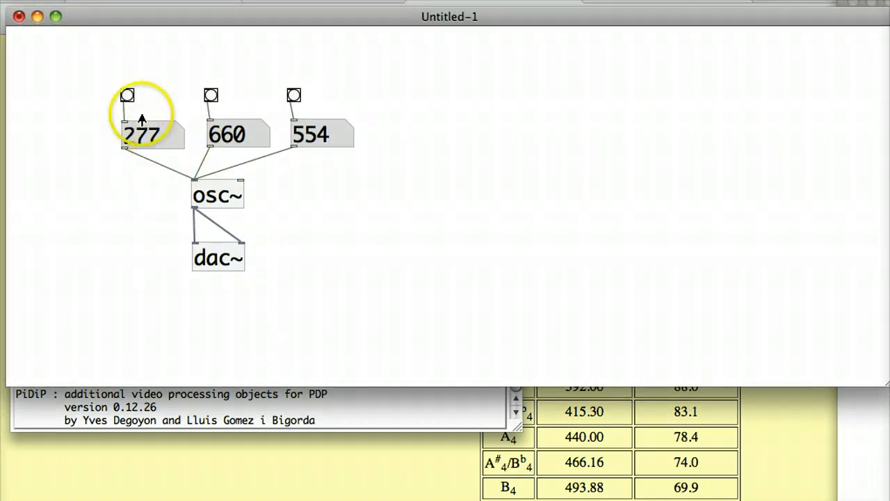
pyautogui.moveTo(237, 174)
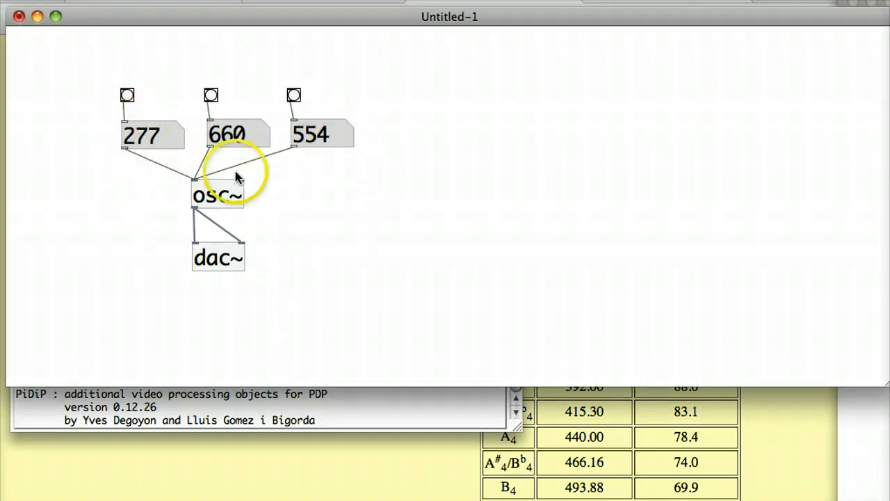
pyautogui.moveTo(215, 111)
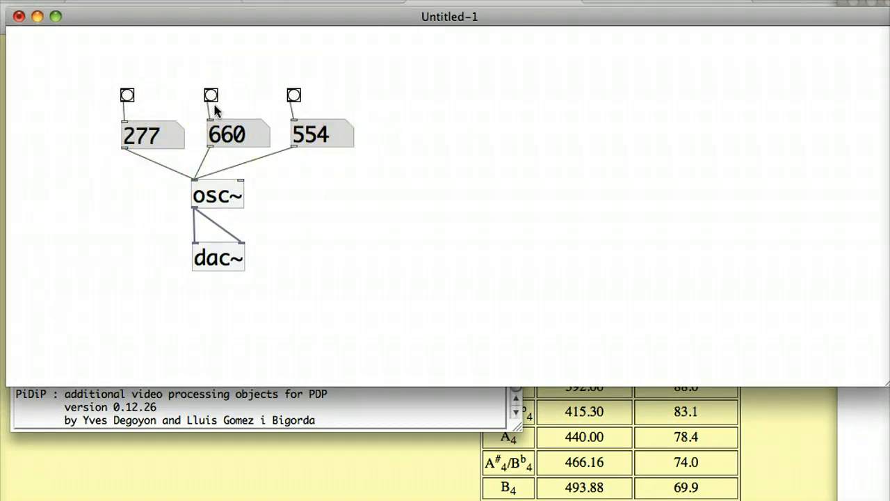
pyautogui.moveTo(115, 118)
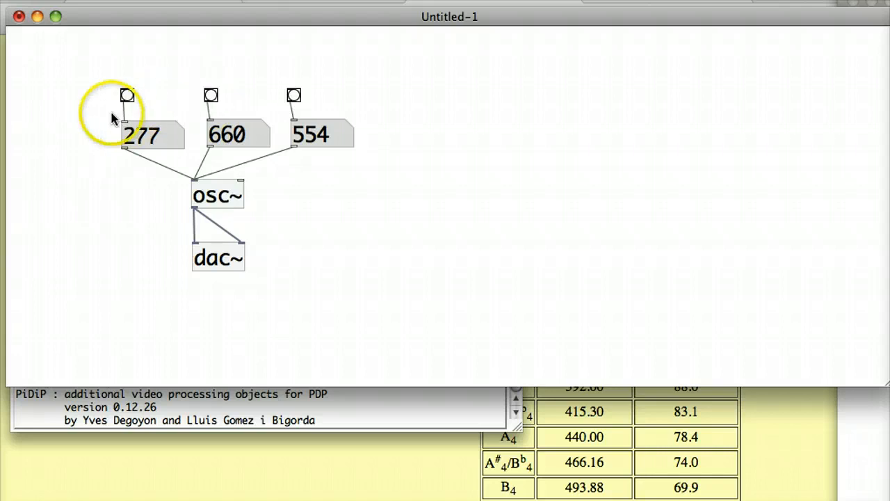
pyautogui.moveTo(118, 75)
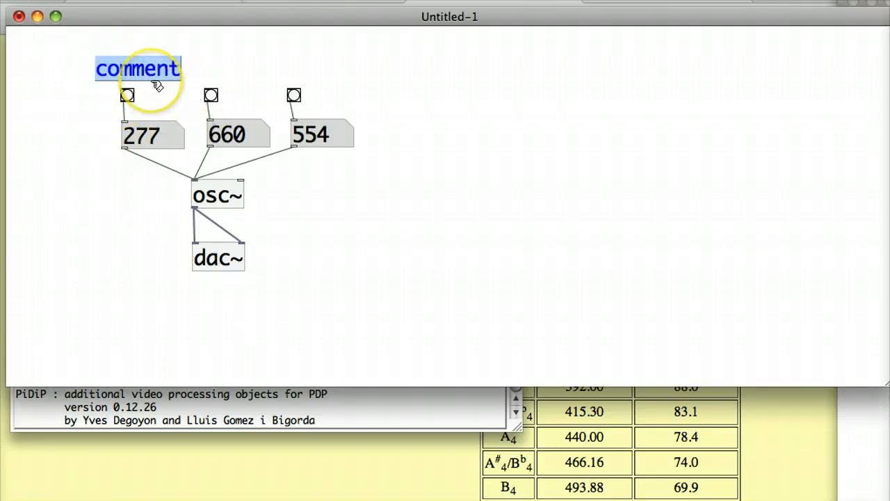
# Step: Type 'root / fundamental' as the comment above the first bang
pyautogui.write('root /')
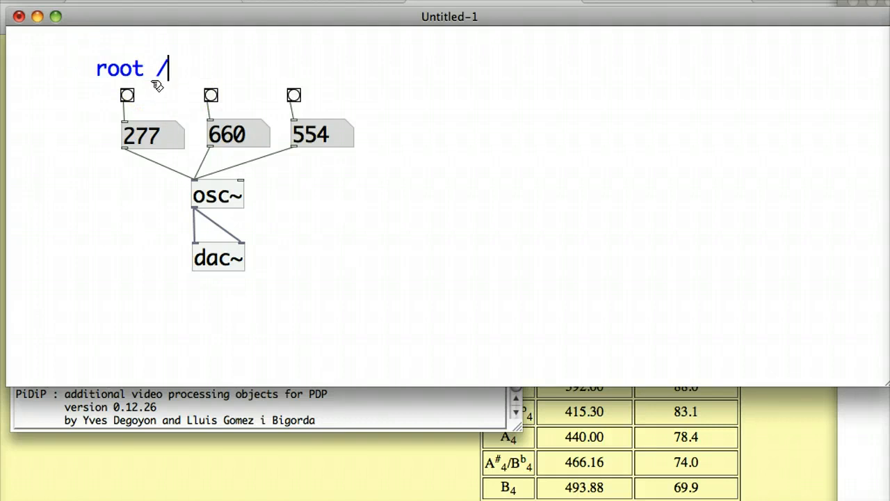
pyautogui.write('fund')
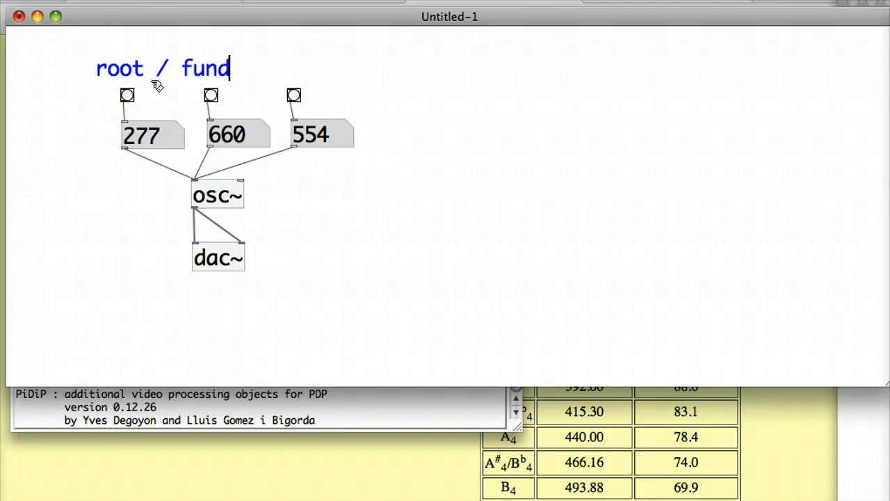
pyautogui.write('amental')
pyautogui.write('octave')
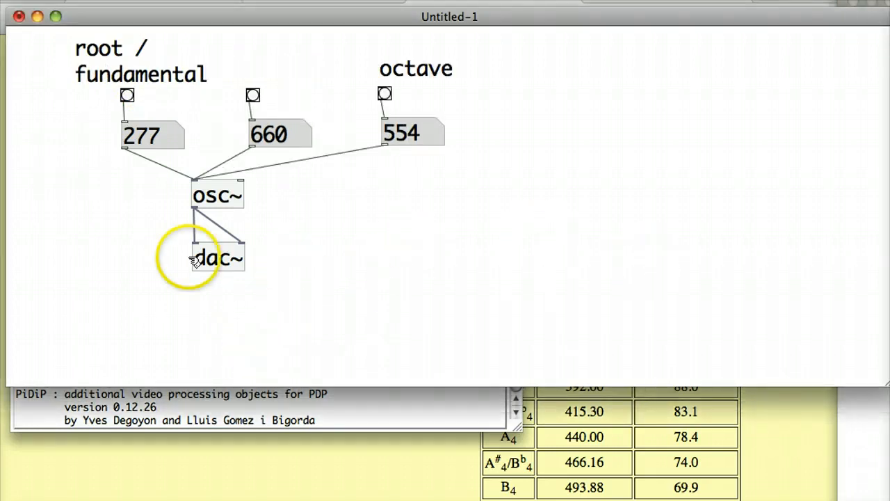
pyautogui.moveTo(202, 82)
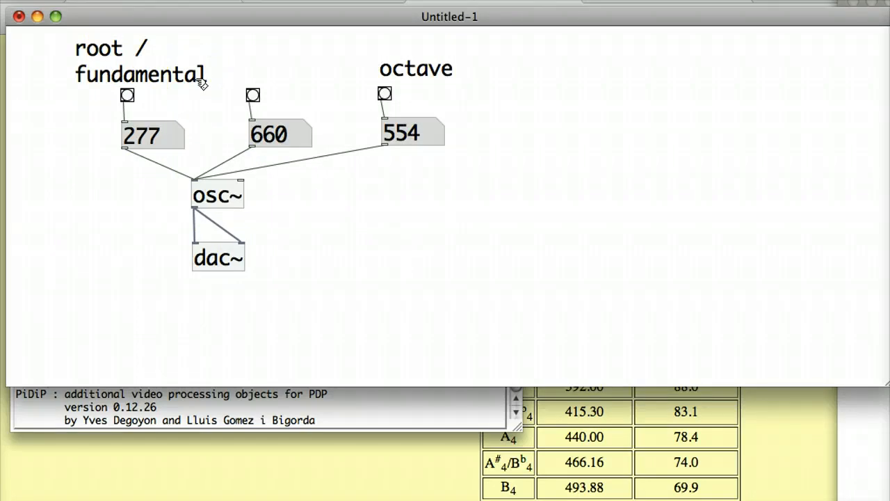
pyautogui.moveTo(459, 122)
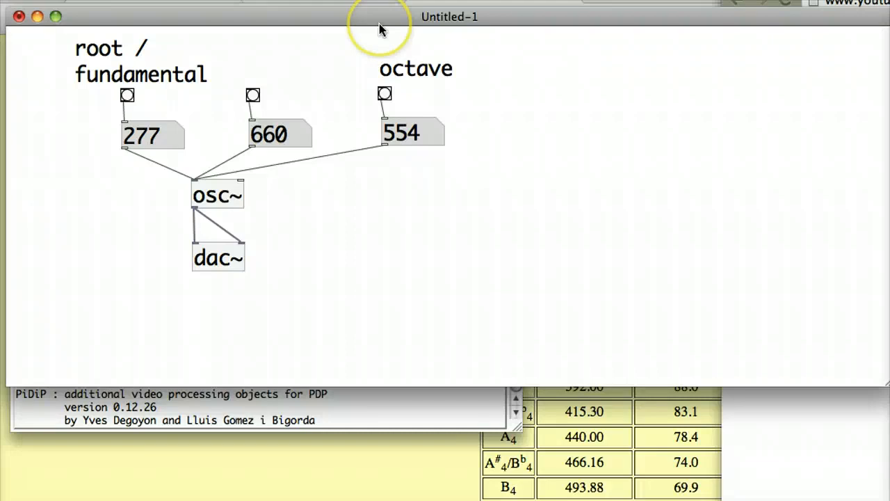
pyautogui.moveTo(381, 29)
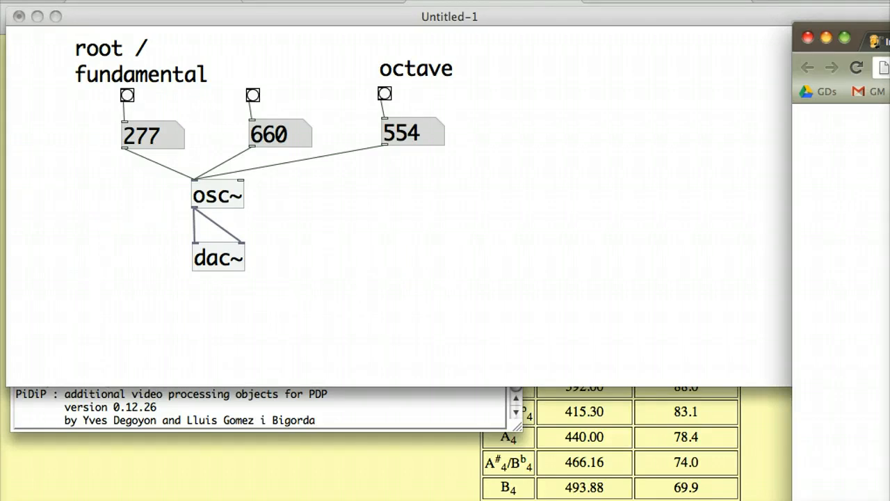
pyautogui.moveTo(746, 174)
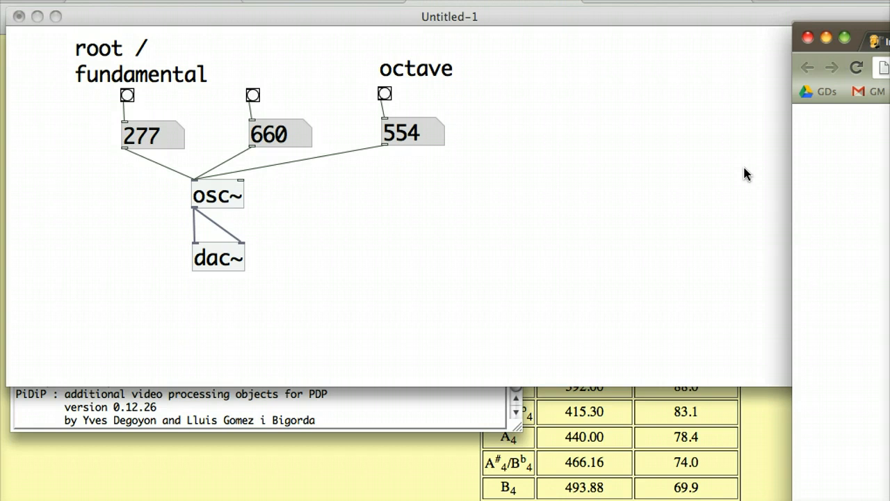
pyautogui.moveTo(666, 25)
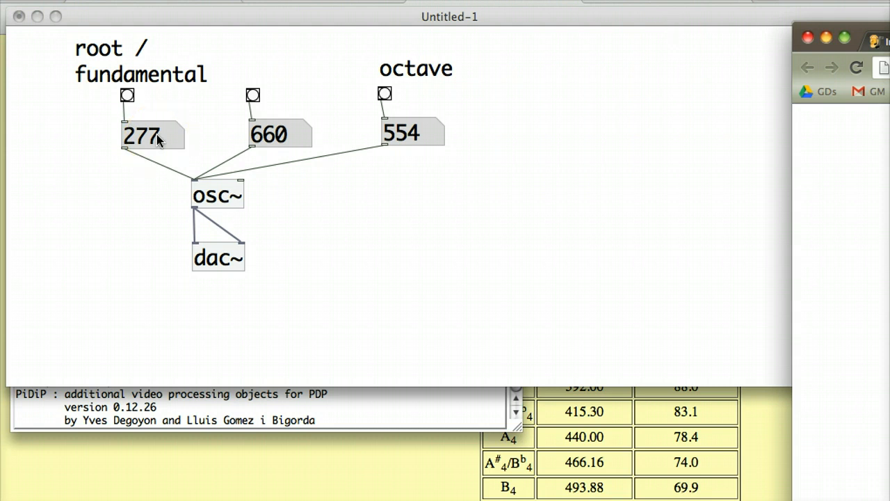
pyautogui.moveTo(424, 96)
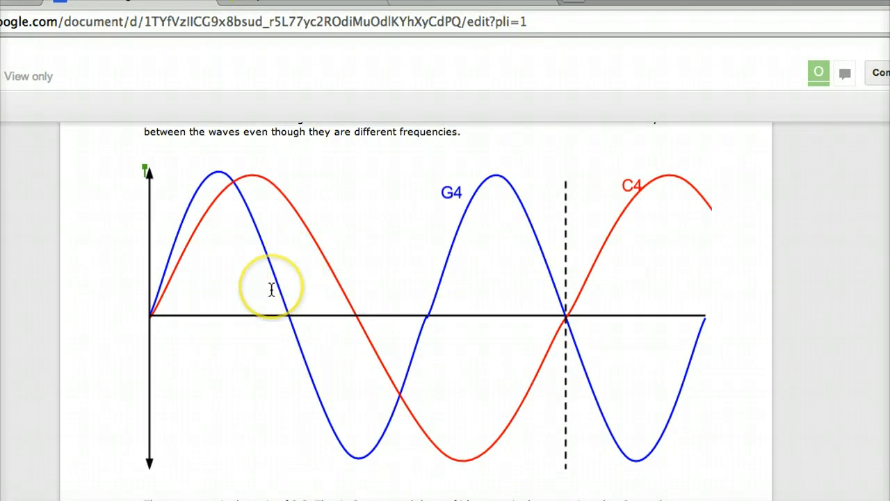
pyautogui.moveTo(389, 361)
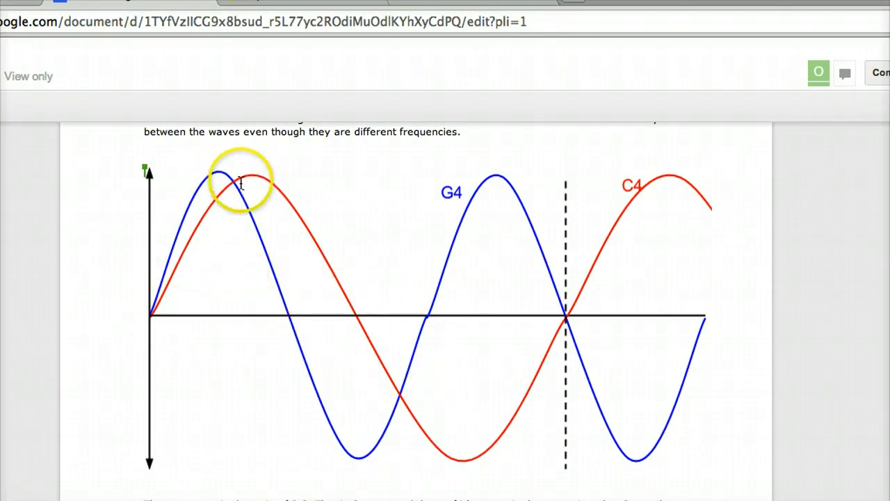
pyautogui.moveTo(716, 202)
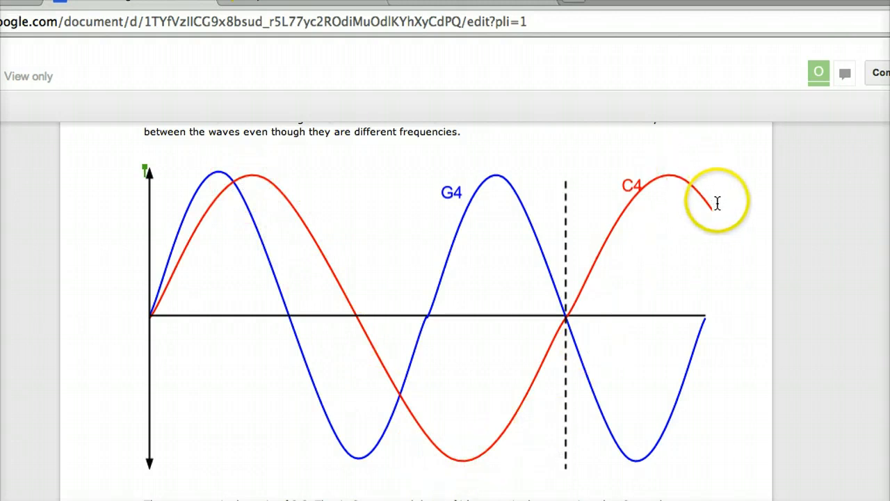
pyautogui.moveTo(621, 194)
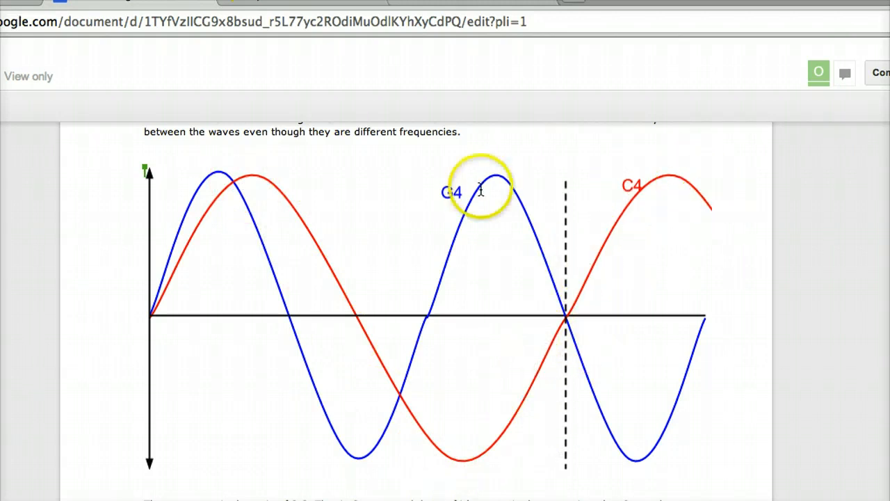
pyautogui.moveTo(158, 321)
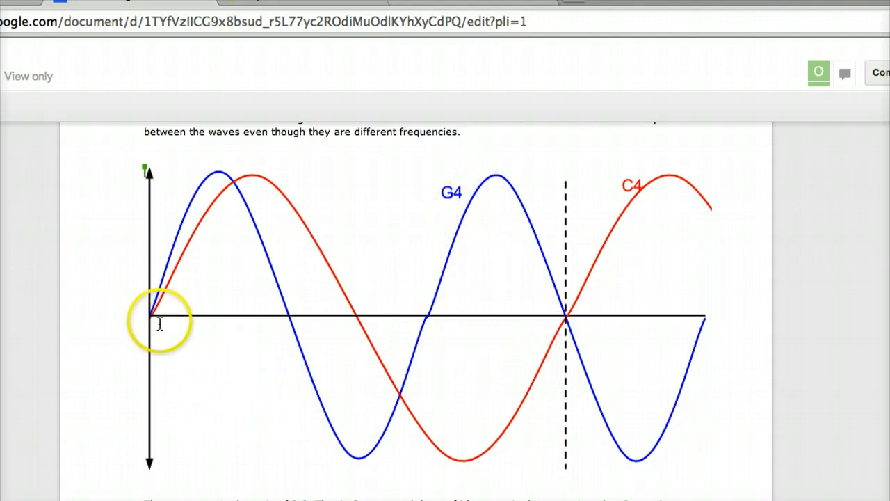
pyautogui.moveTo(565, 336)
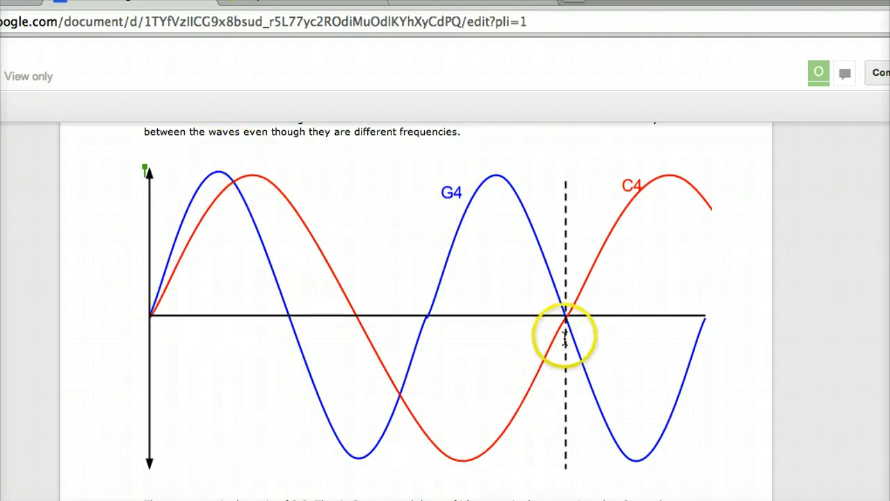
pyautogui.moveTo(278, 323)
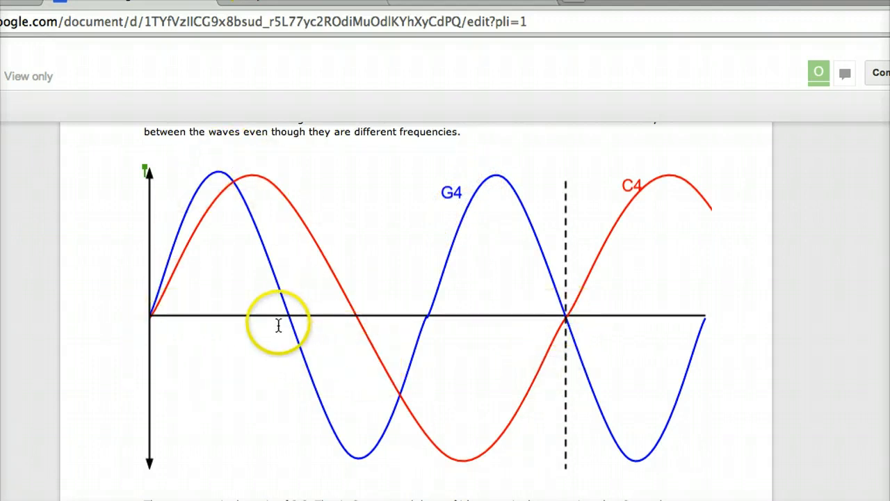
pyautogui.moveTo(563, 296)
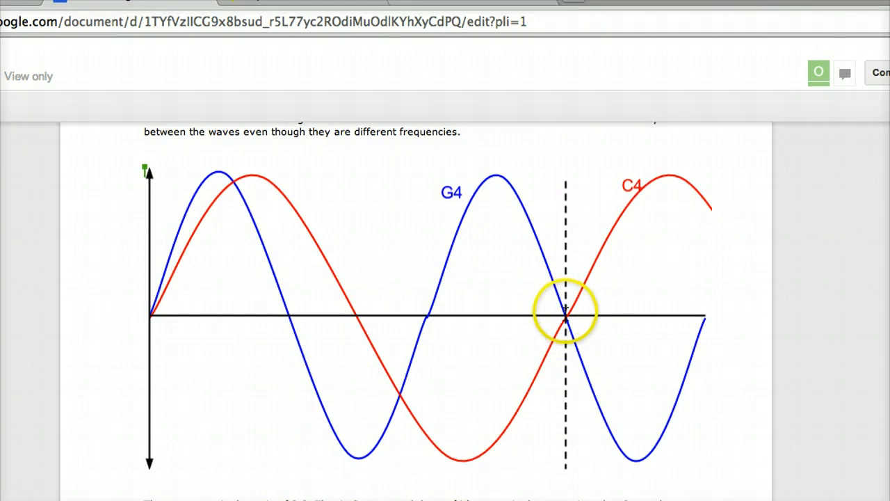
pyautogui.moveTo(495, 312)
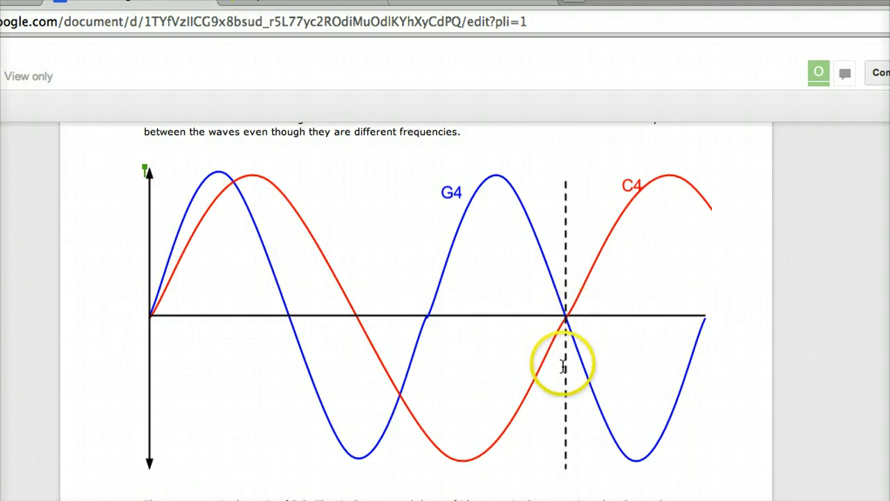
pyautogui.scroll(-3)
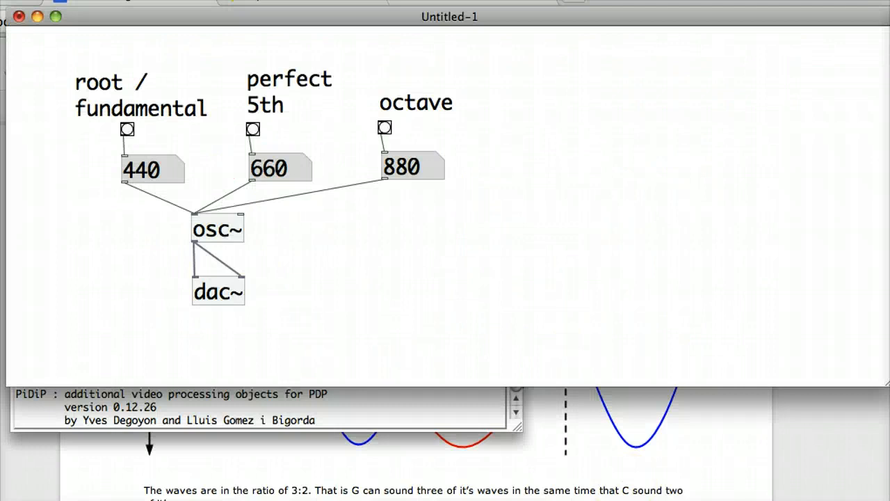
pyautogui.moveTo(354, 239)
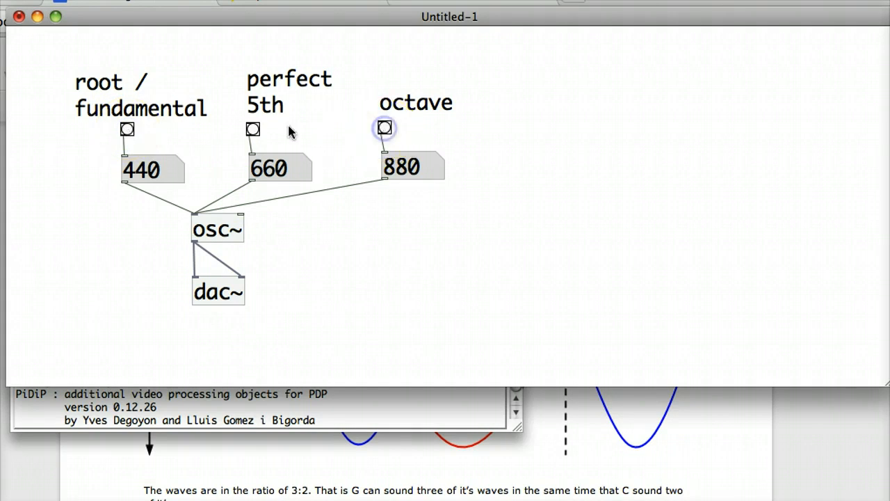
pyautogui.click(384, 127)
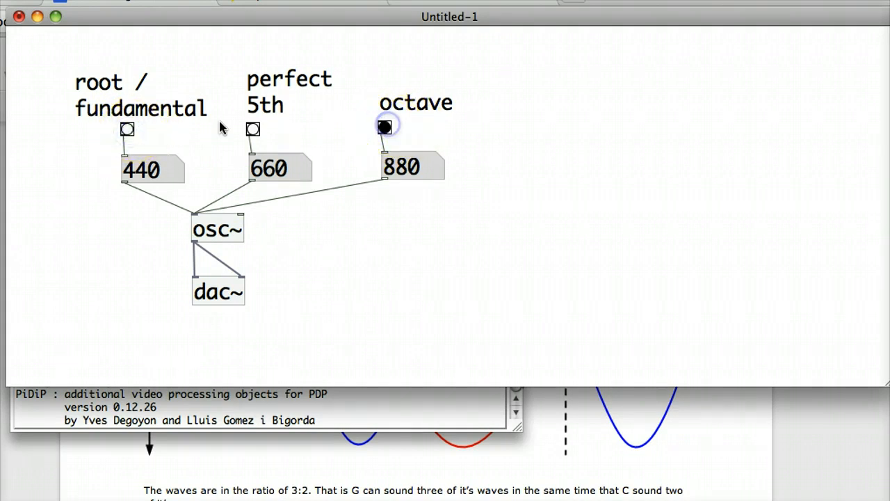
pyautogui.click(384, 127)
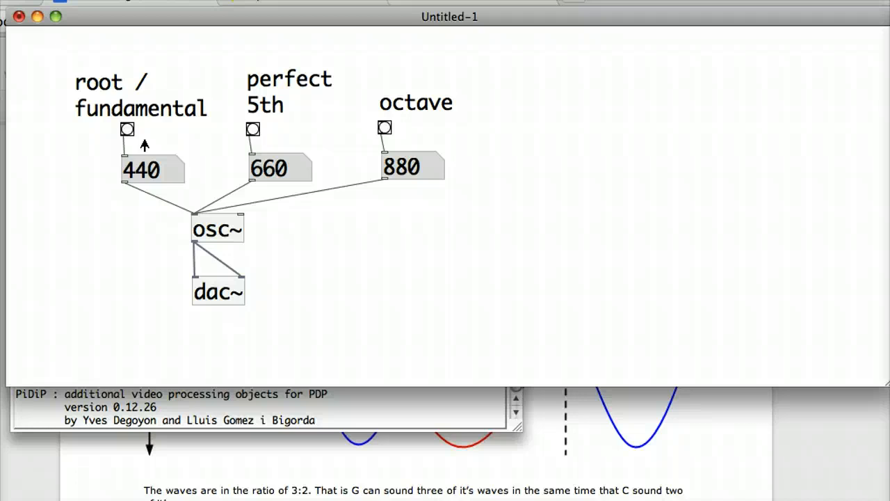
pyautogui.moveTo(146, 142)
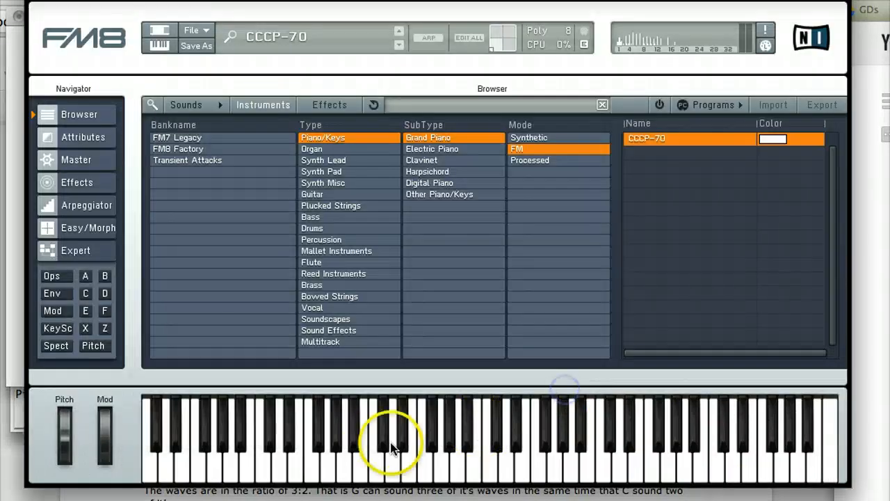
pyautogui.moveTo(386, 438)
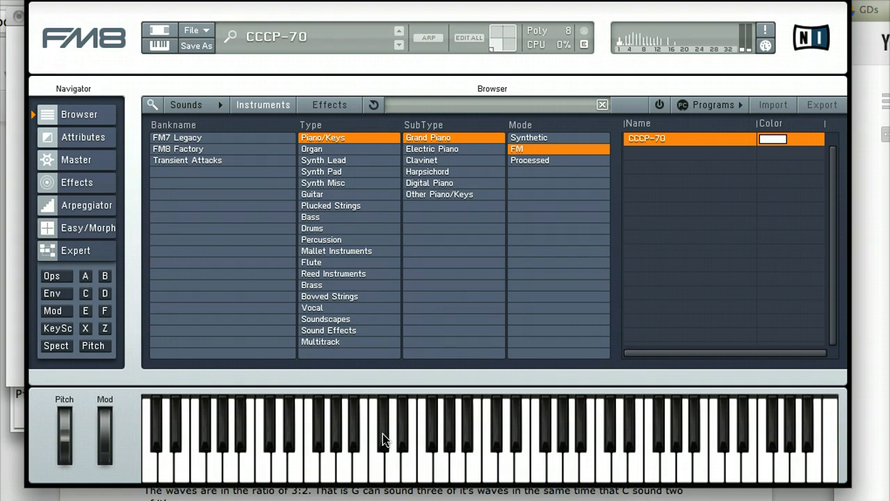
pyautogui.moveTo(572, 407)
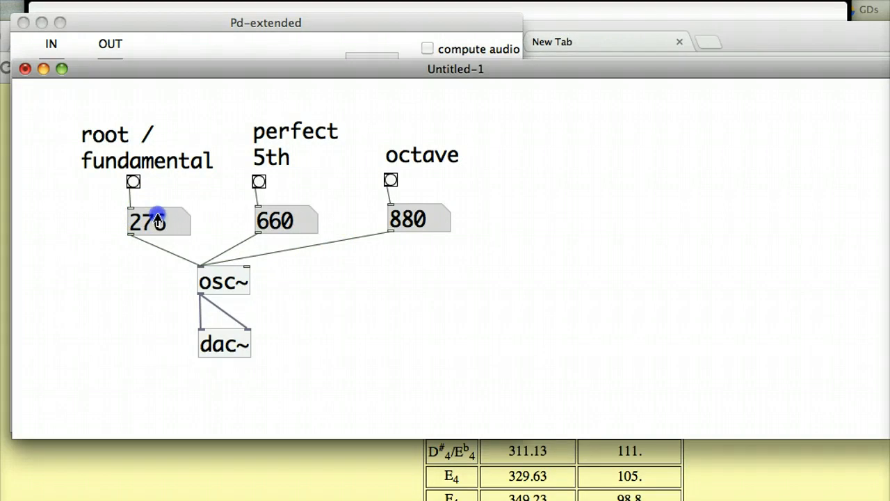
pyautogui.moveTo(255, 214)
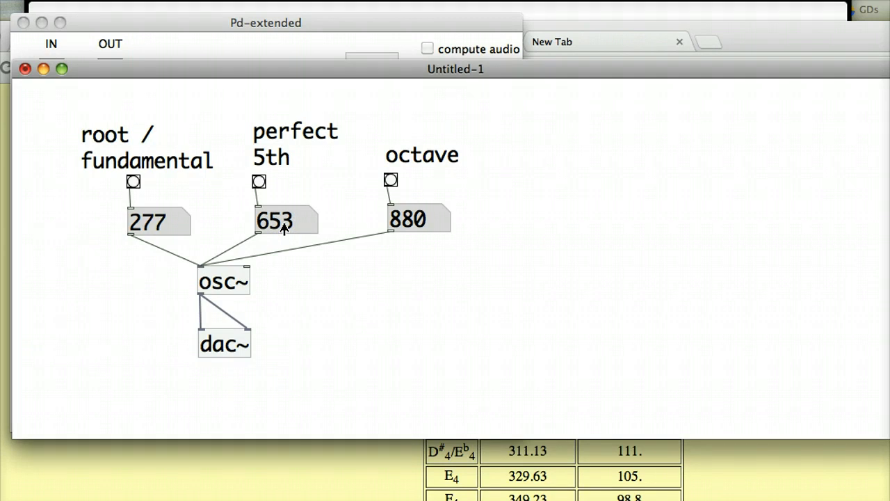
pyautogui.moveTo(275, 221); pyautogui.dragTo(275, 240)
pyautogui.write('416')
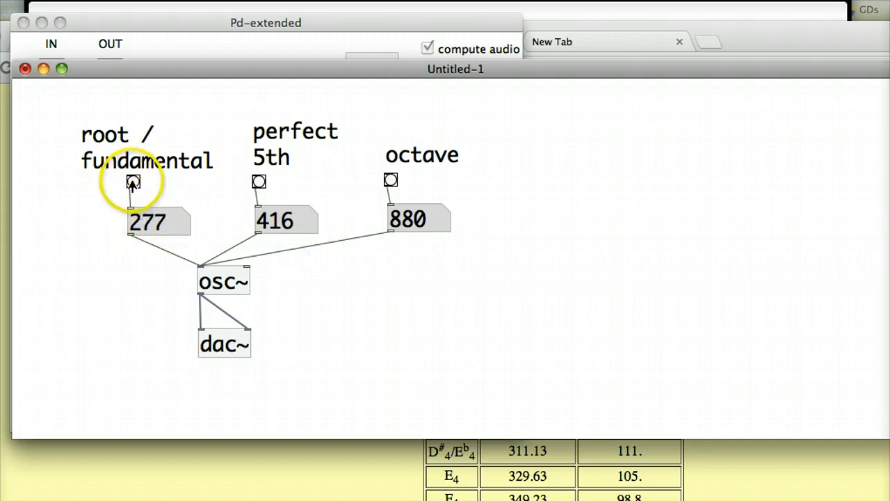
pyautogui.moveTo(258, 181)
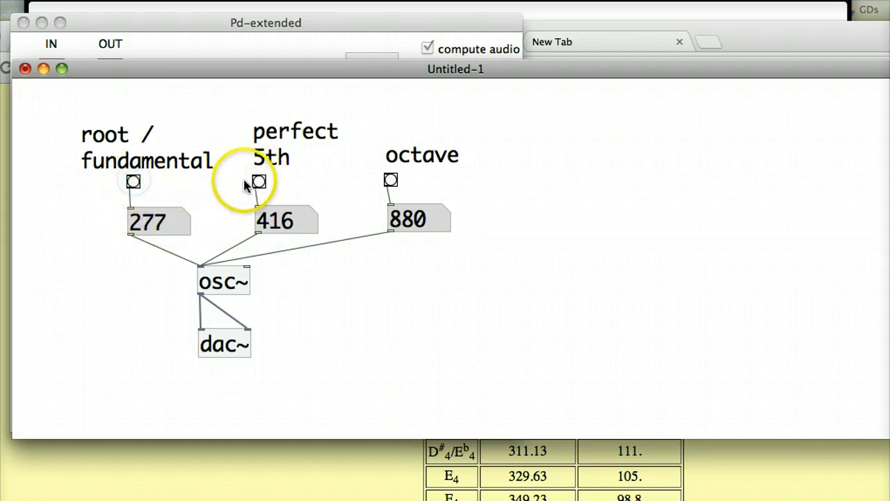
pyautogui.moveTo(276, 216)
pyautogui.write('554')
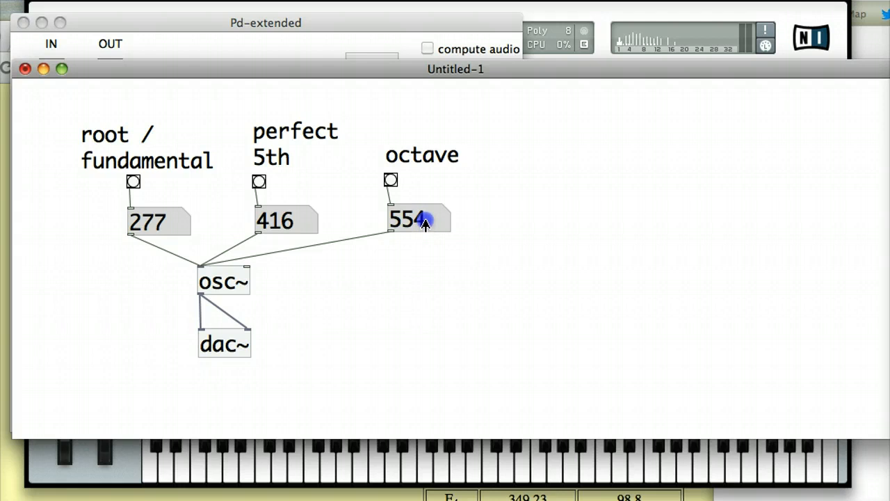
pyautogui.moveTo(506, 225)
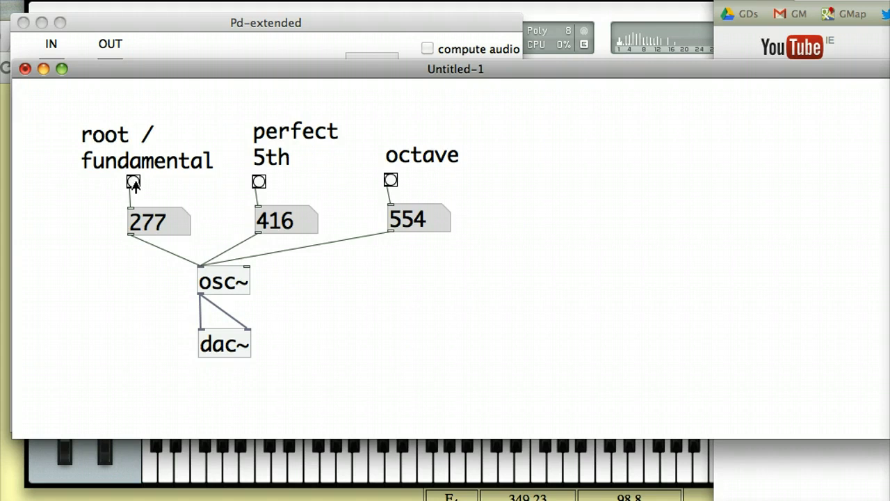
# Step: Trigger the root tone twice to hear it with audio on
pyautogui.click(427, 49)
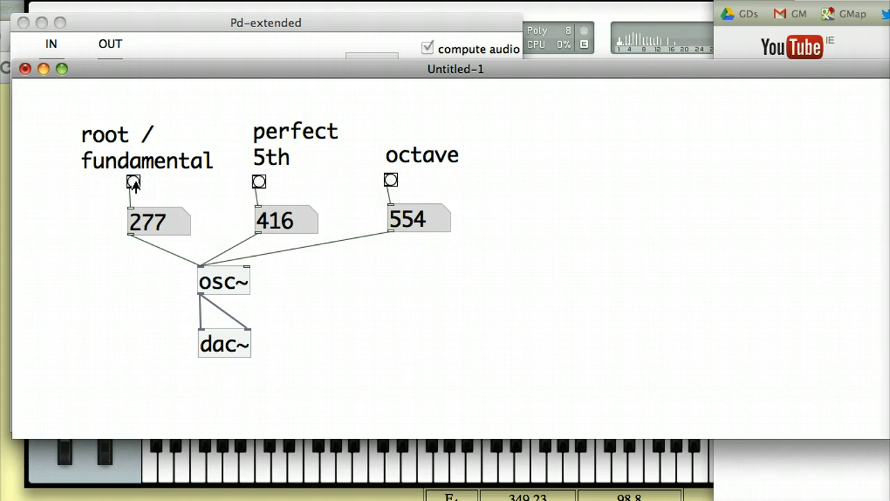
pyautogui.moveTo(258, 181)
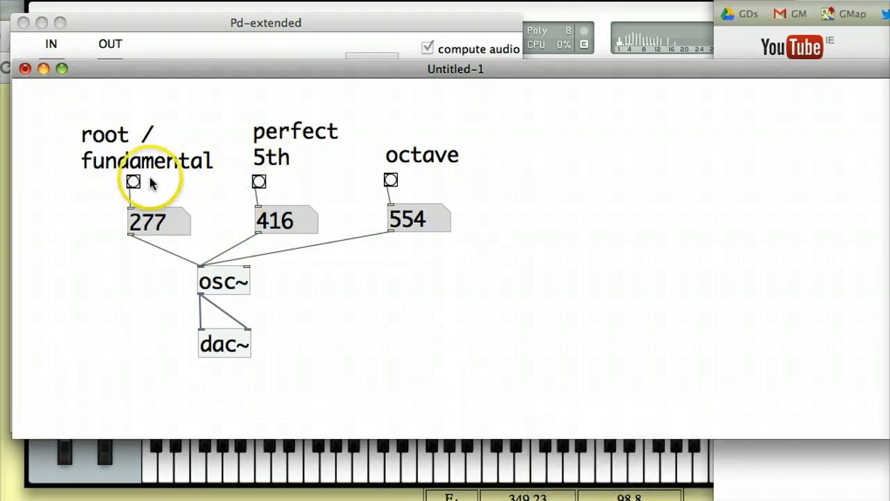
pyautogui.moveTo(258, 181)
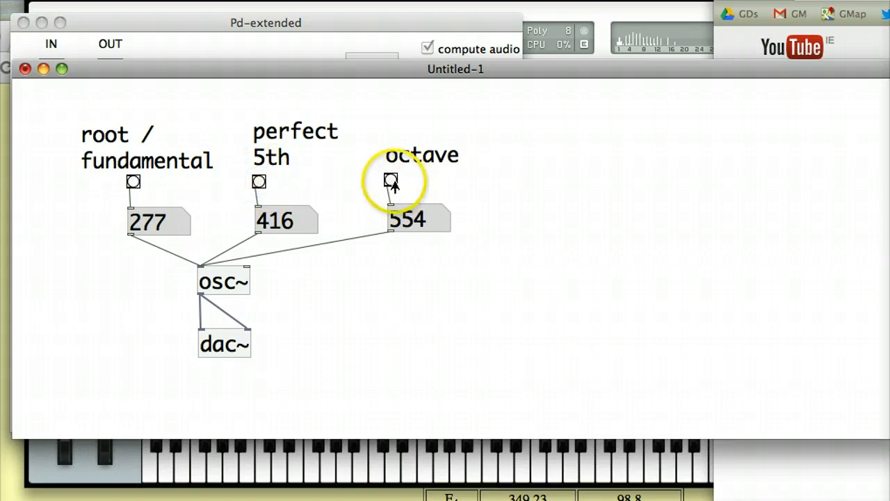
pyautogui.moveTo(160, 187)
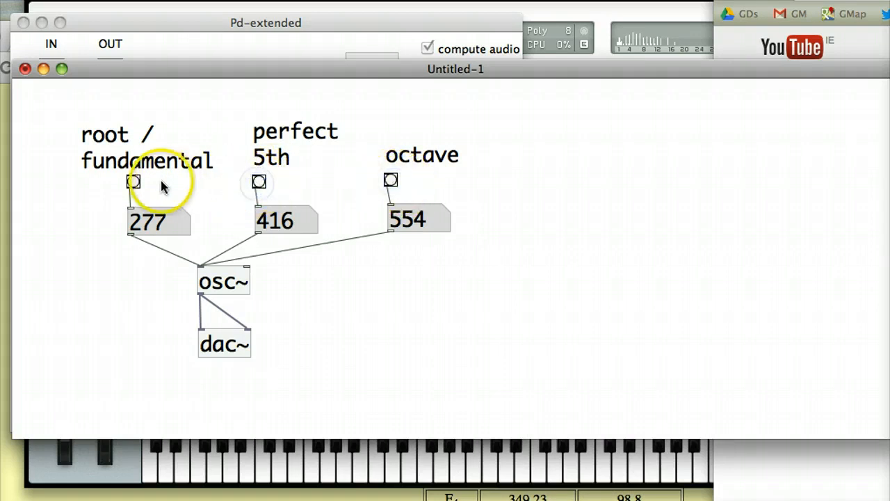
pyautogui.moveTo(149, 188)
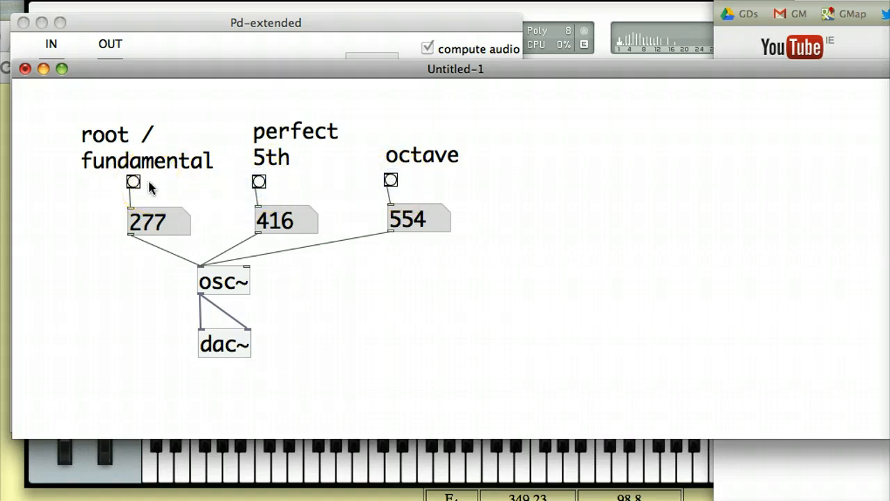
pyautogui.click(427, 48)
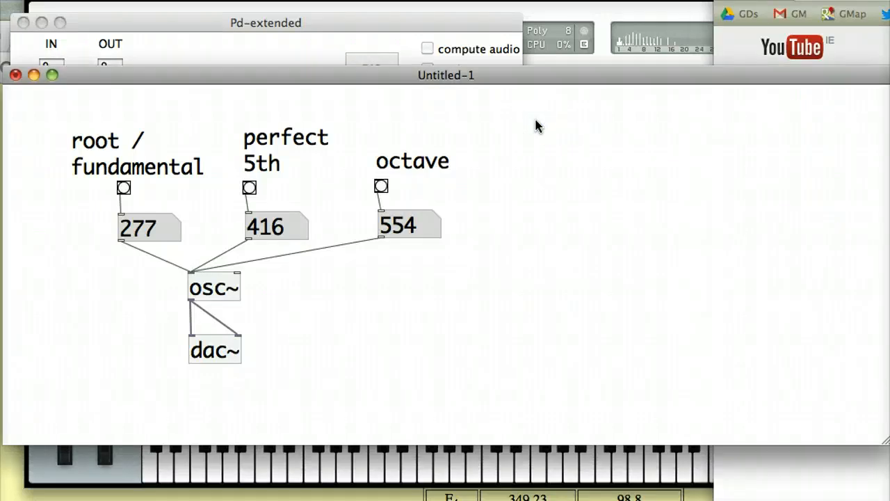
pyautogui.moveTo(381, 229)
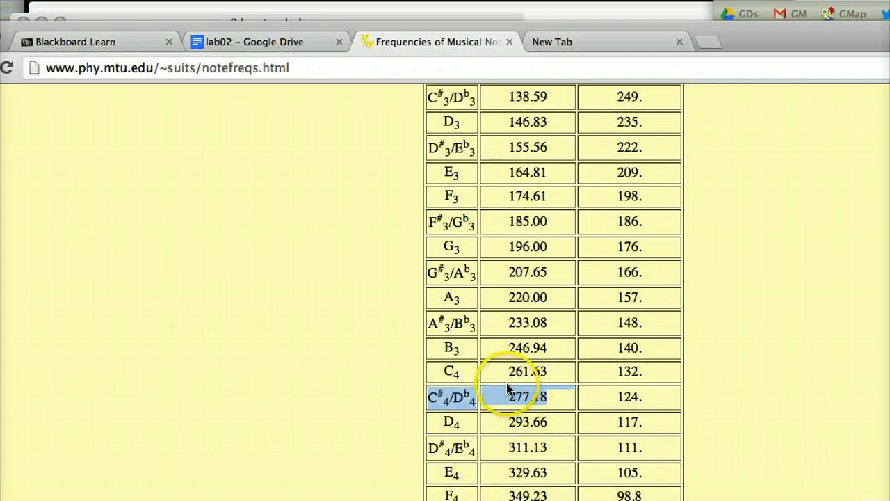
pyautogui.moveTo(640, 13)
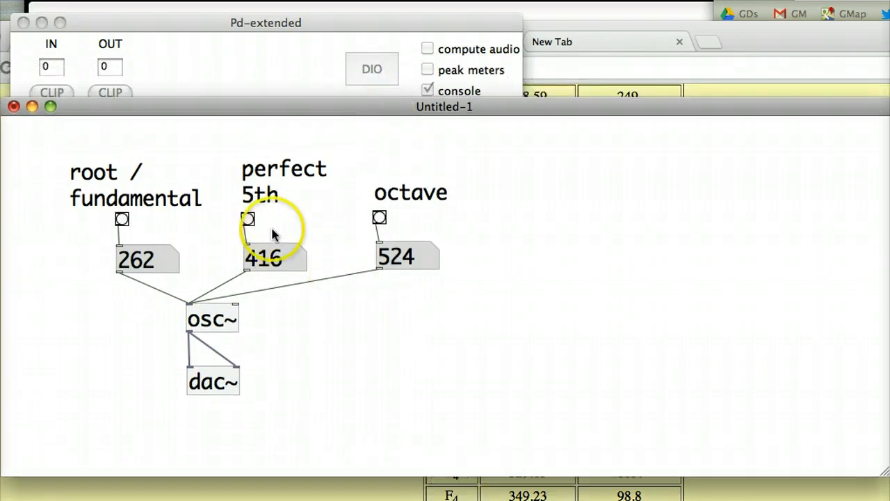
pyautogui.moveTo(311, 262)
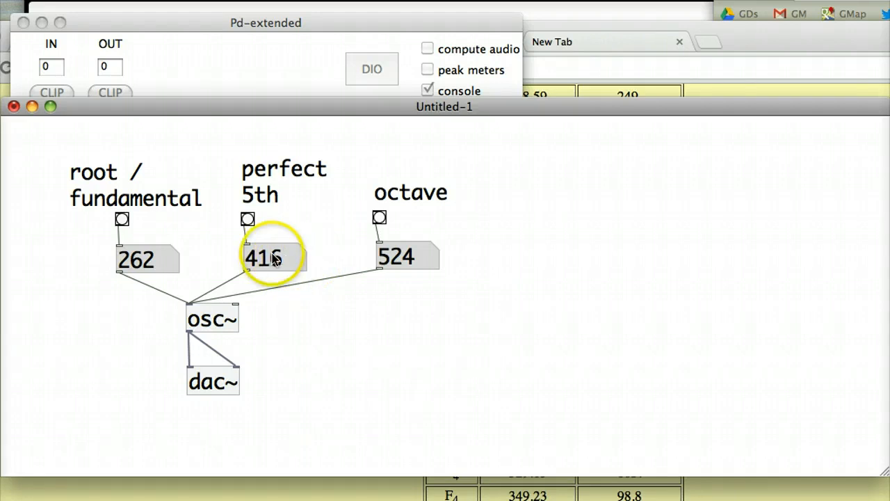
# Step: Select the perfect 5th value 416 so it can be replaced with 393
pyautogui.moveTo(271, 257); pyautogui.dragTo(277, 278)
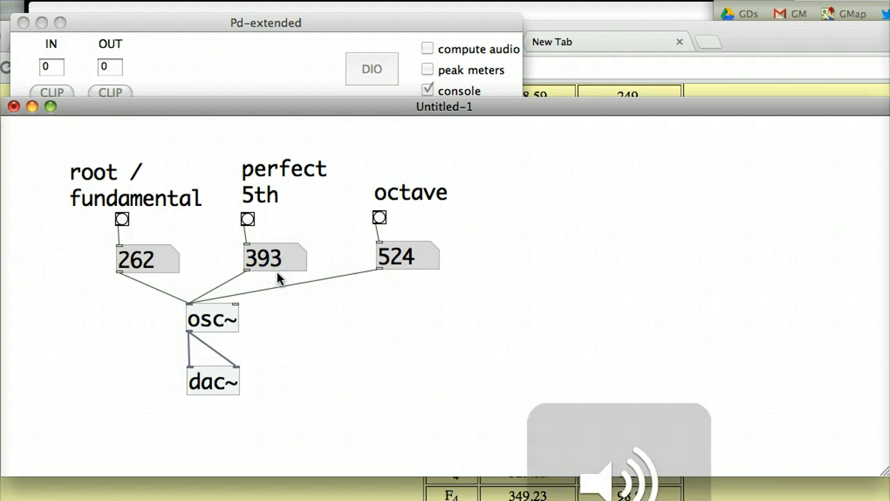
# Step: Play the 393 perfect 5th and 262 root tones repeatedly with audio on
pyautogui.click(427, 48)
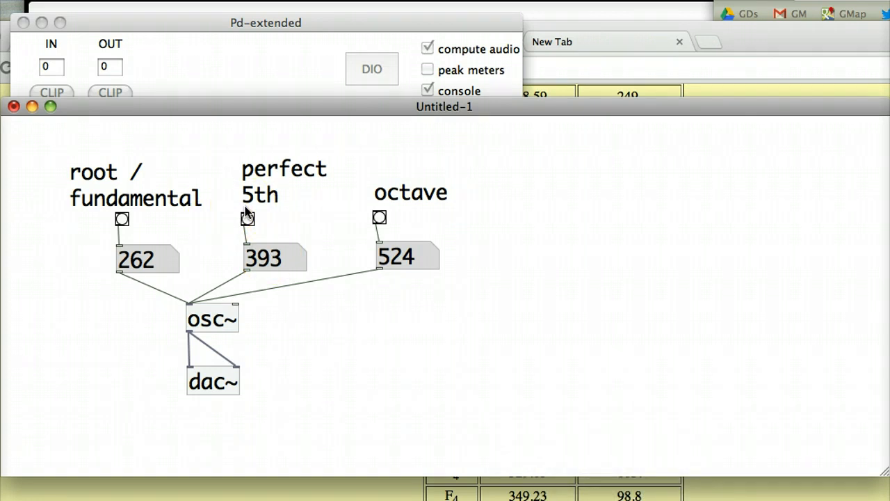
pyautogui.click(427, 49)
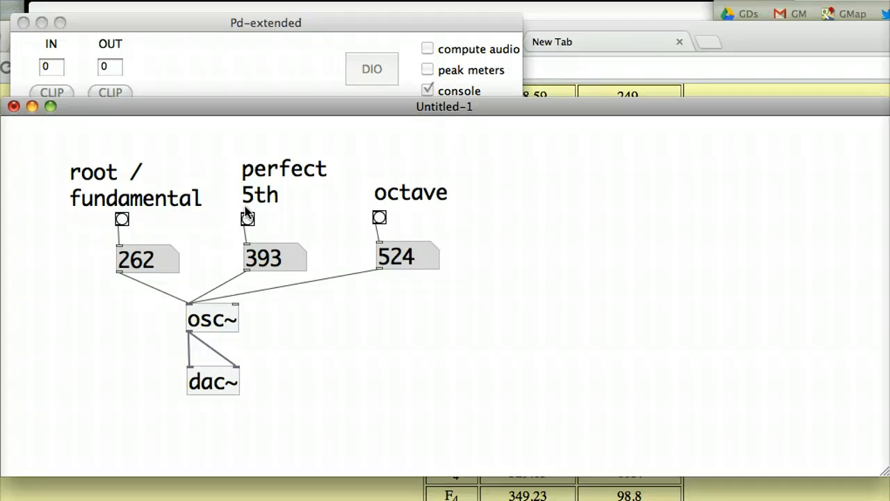
pyautogui.click(427, 49)
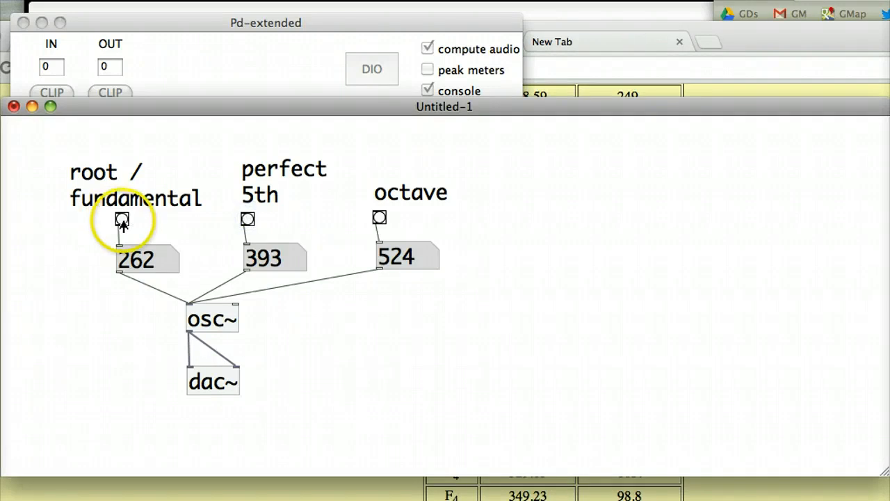
pyautogui.click(379, 218)
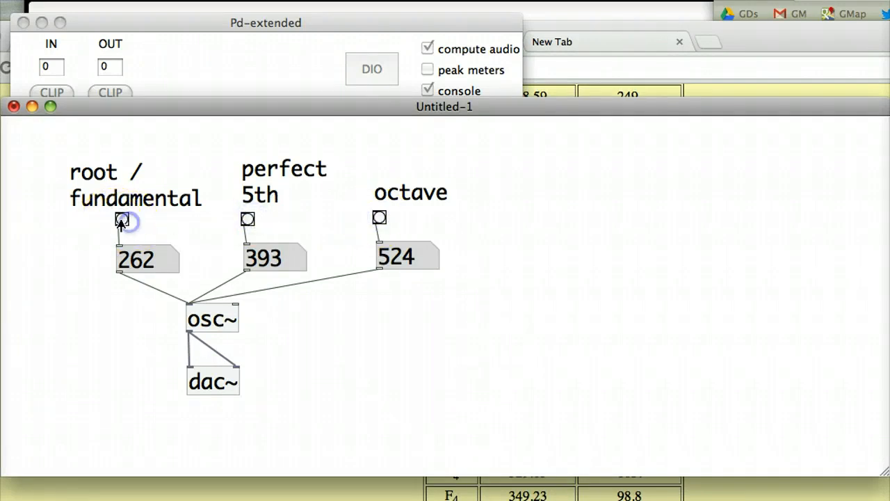
pyautogui.moveTo(97, 223)
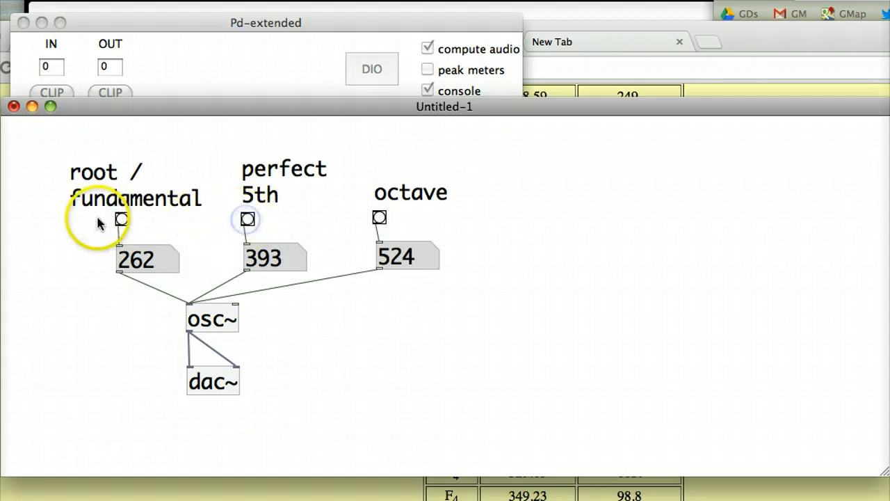
pyautogui.moveTo(309, 225)
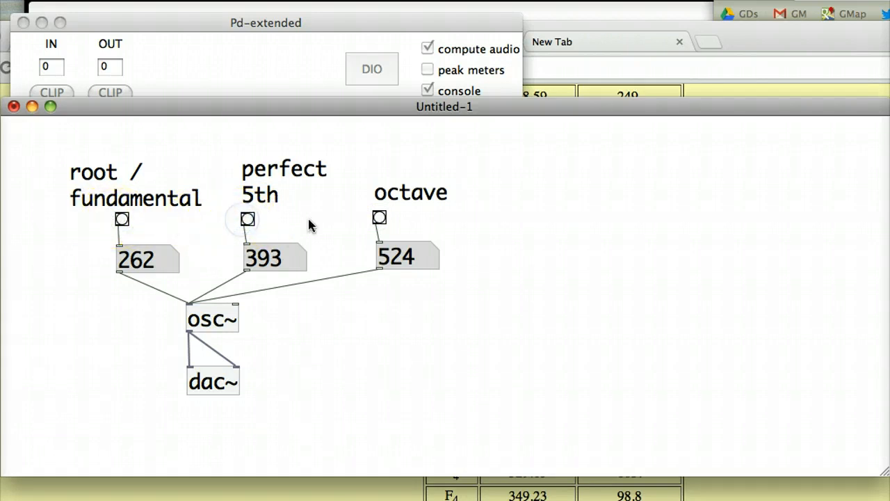
pyautogui.click(428, 49)
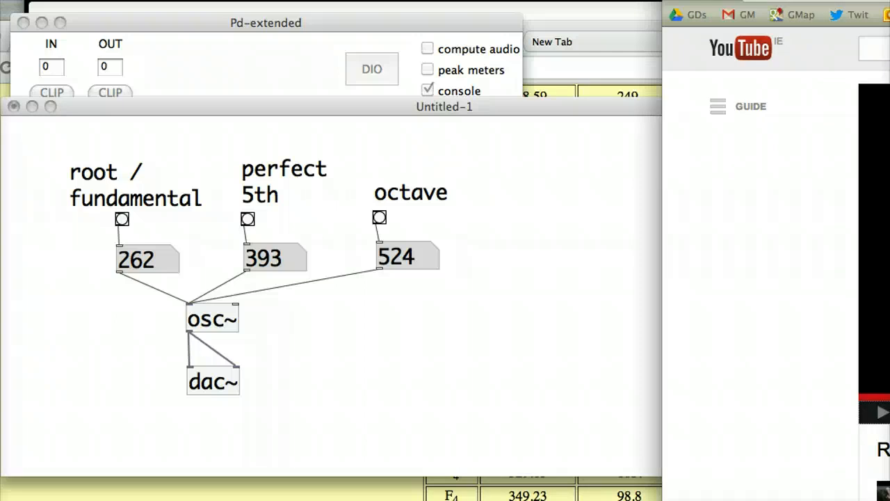
pyautogui.moveTo(878, 418)
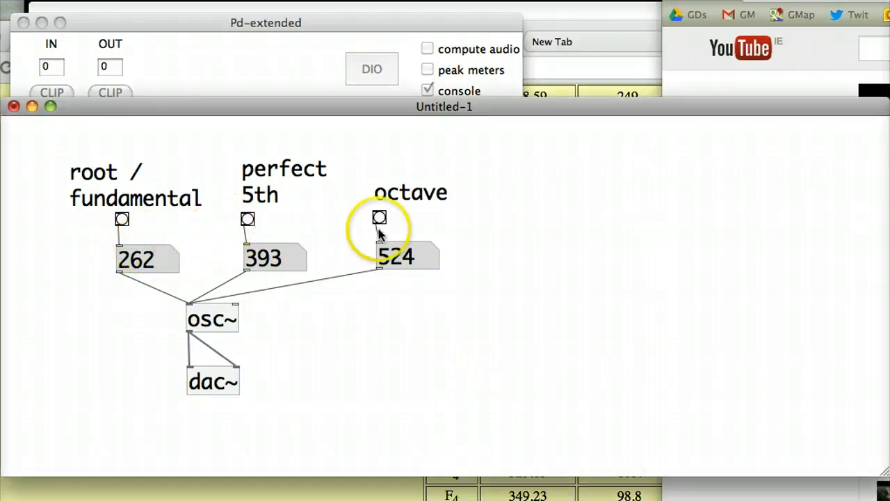
pyautogui.moveTo(409, 234)
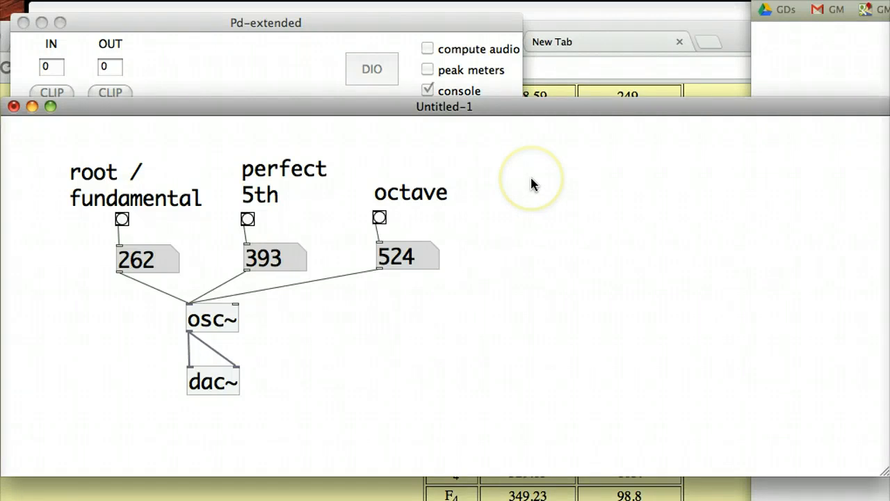
pyautogui.moveTo(533, 184)
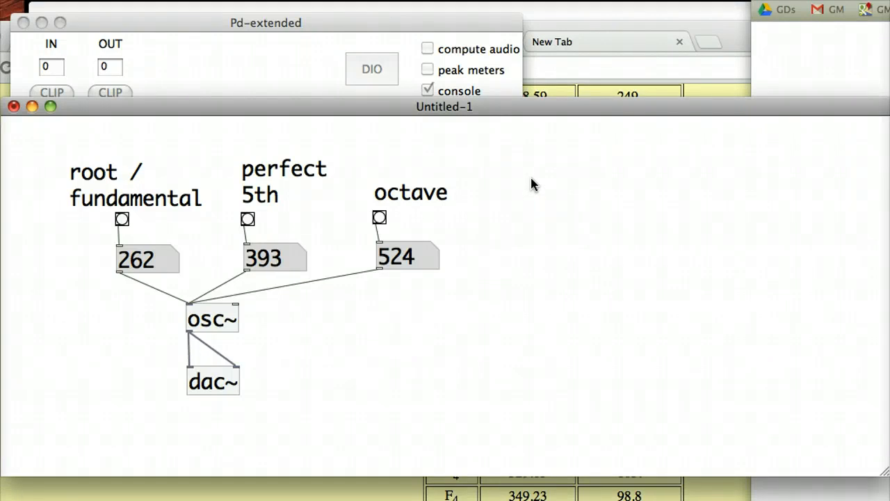